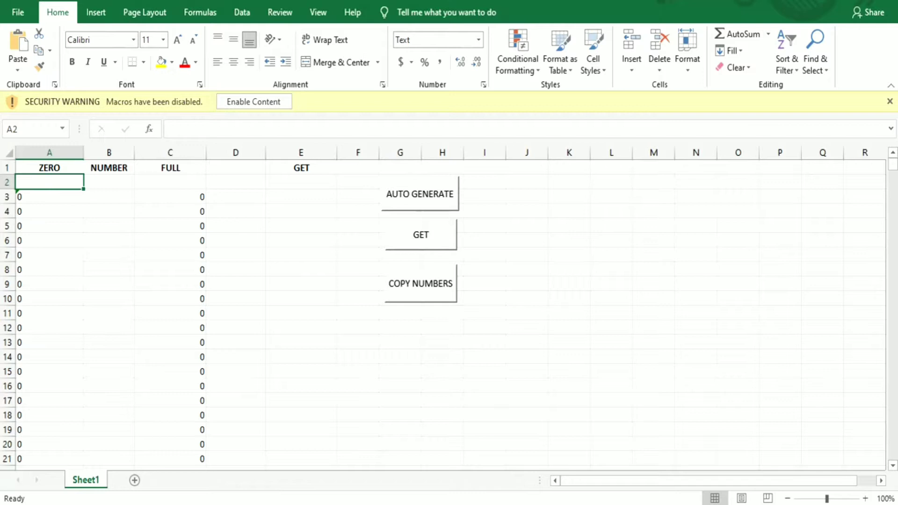
{"action": "mouse_move", "coordinate": [371, 258]}
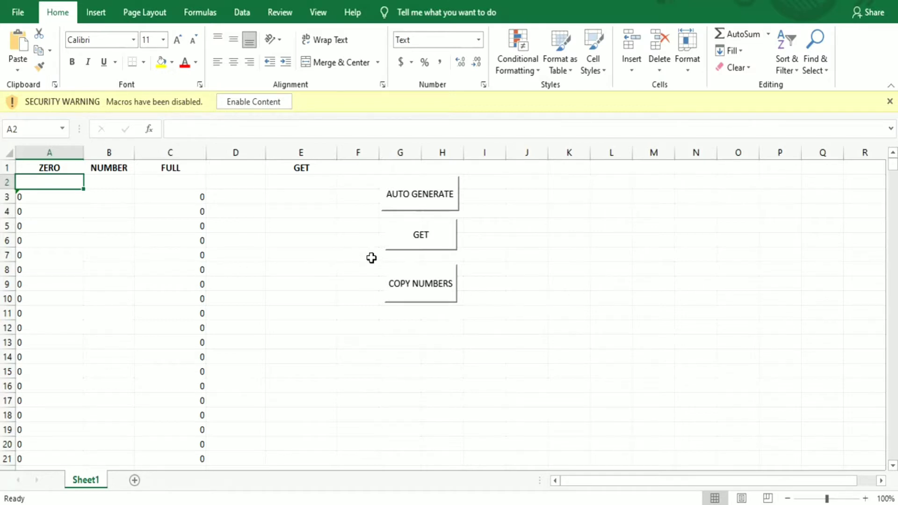
{"action": "mouse_move", "coordinate": [214, 219]}
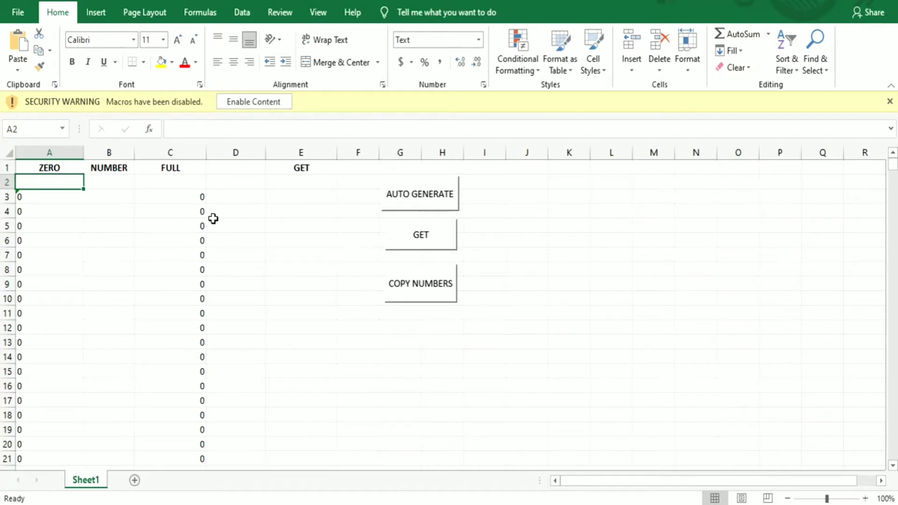
{"action": "mouse_move", "coordinate": [273, 216]}
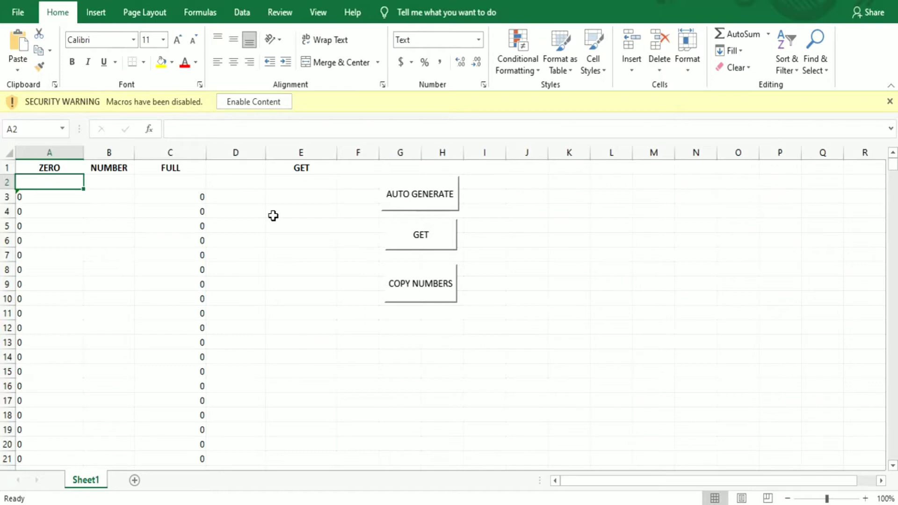
{"action": "mouse_move", "coordinate": [196, 334]}
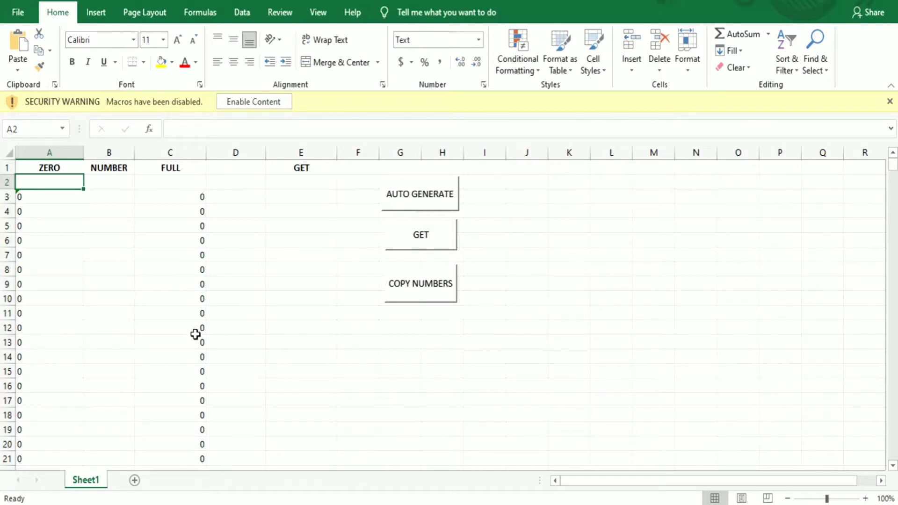
{"action": "mouse_move", "coordinate": [623, 368]}
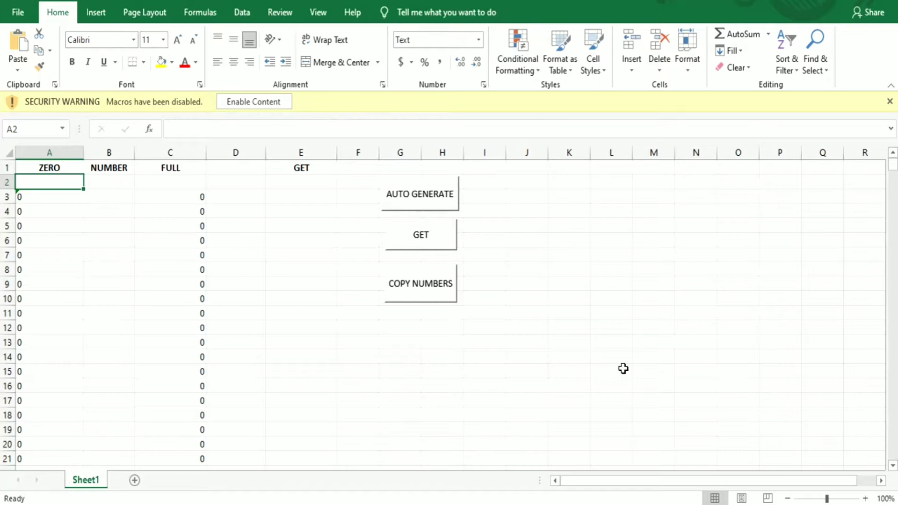
{"action": "mouse_move", "coordinate": [549, 369]}
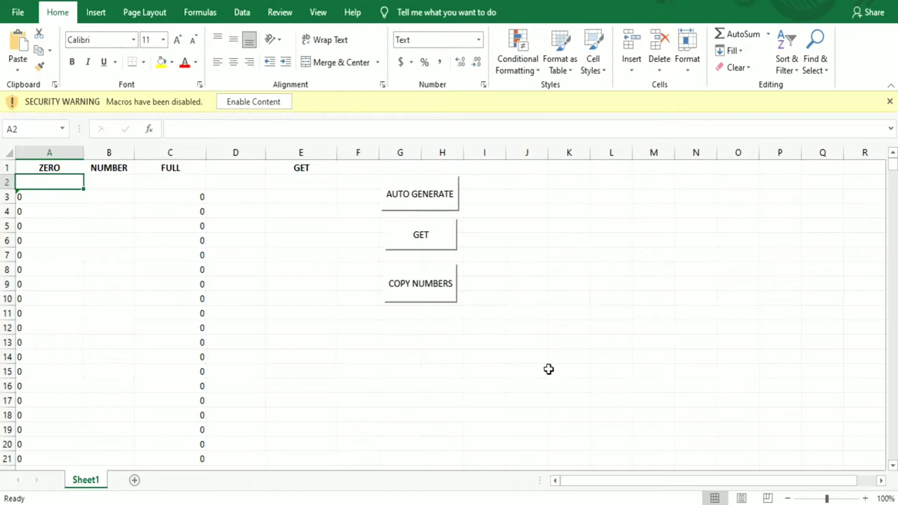
{"action": "mouse_move", "coordinate": [389, 206]}
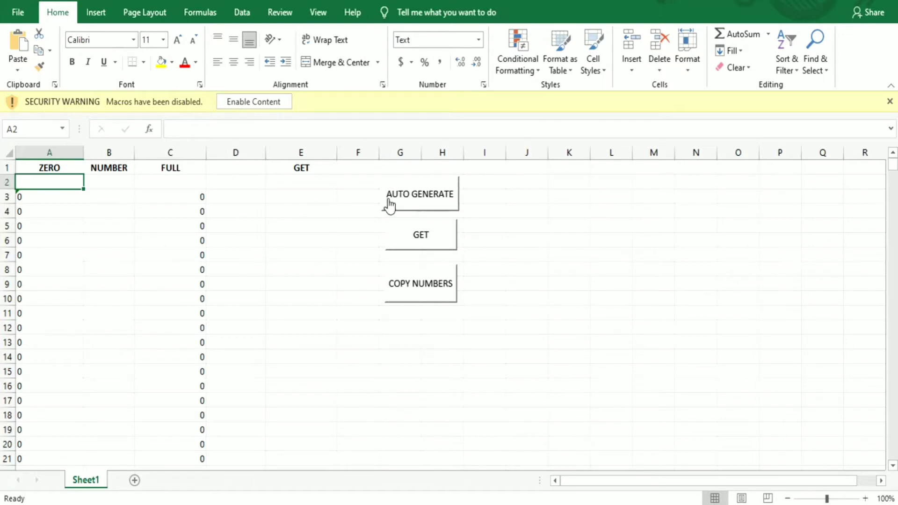
{"action": "mouse_move", "coordinate": [345, 268]}
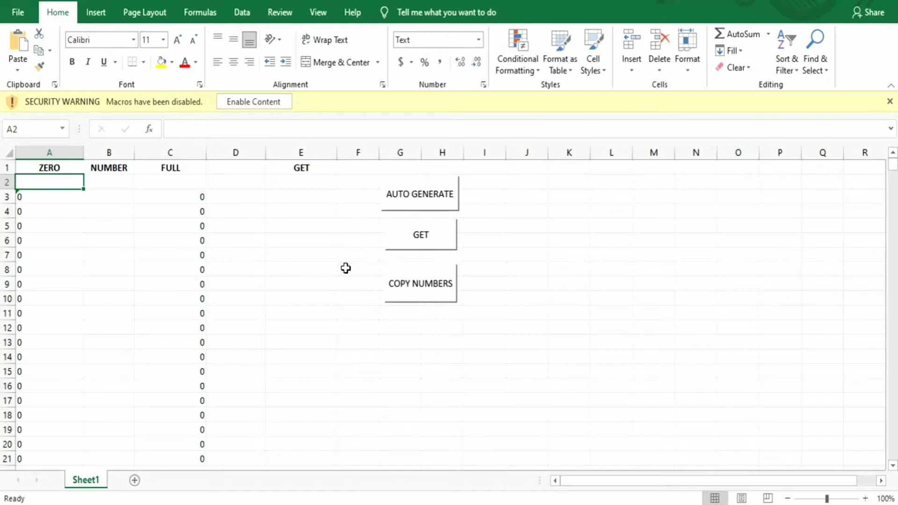
{"action": "mouse_move", "coordinate": [199, 337]}
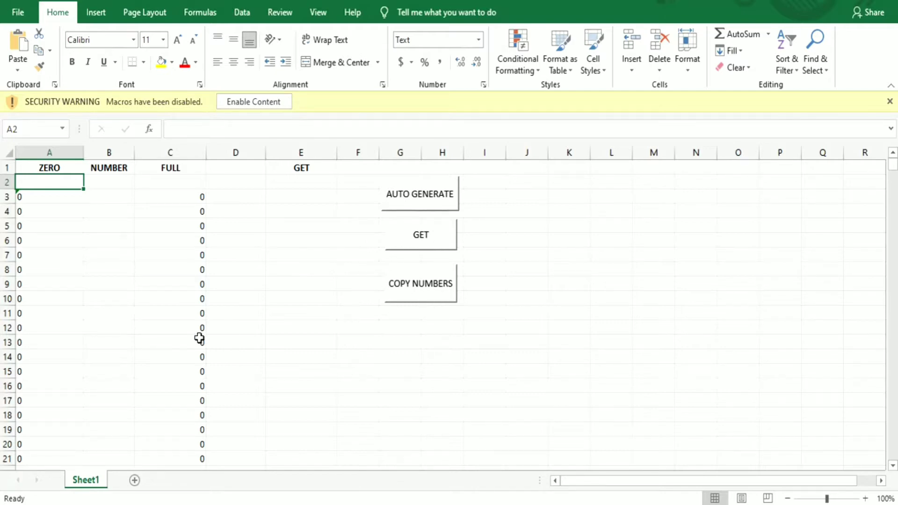
{"action": "mouse_move", "coordinate": [46, 205]}
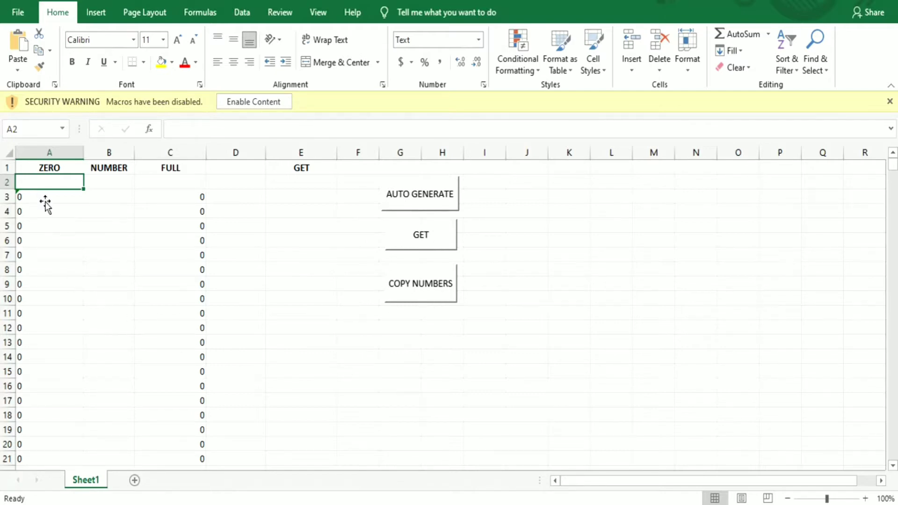
{"action": "mouse_move", "coordinate": [50, 270]}
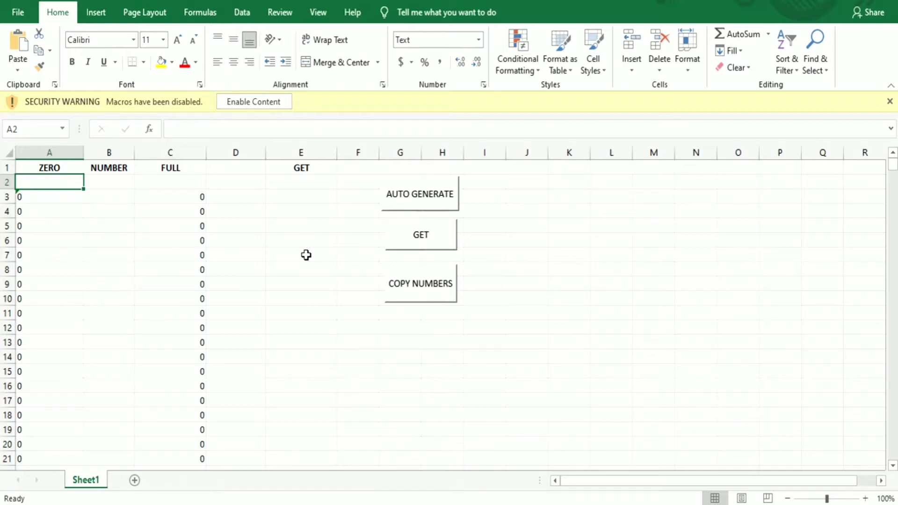
{"action": "mouse_move", "coordinate": [314, 295]}
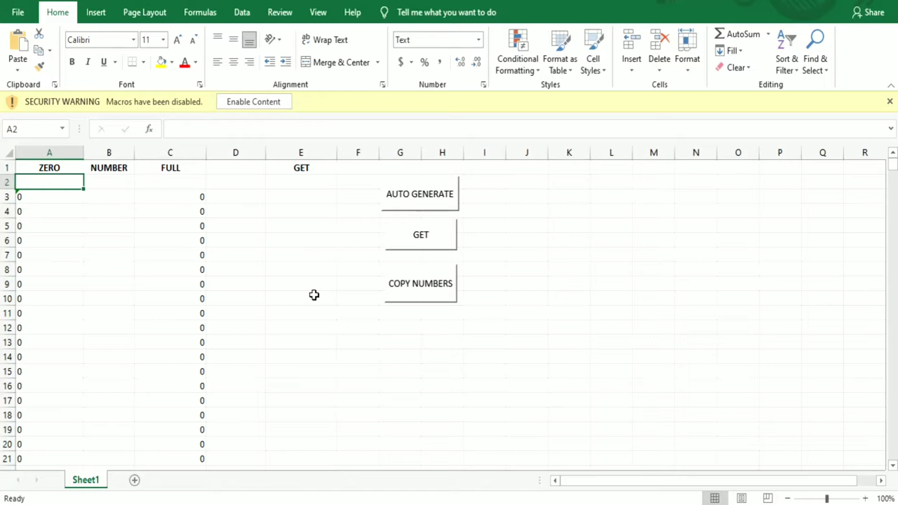
{"action": "mouse_move", "coordinate": [107, 269]}
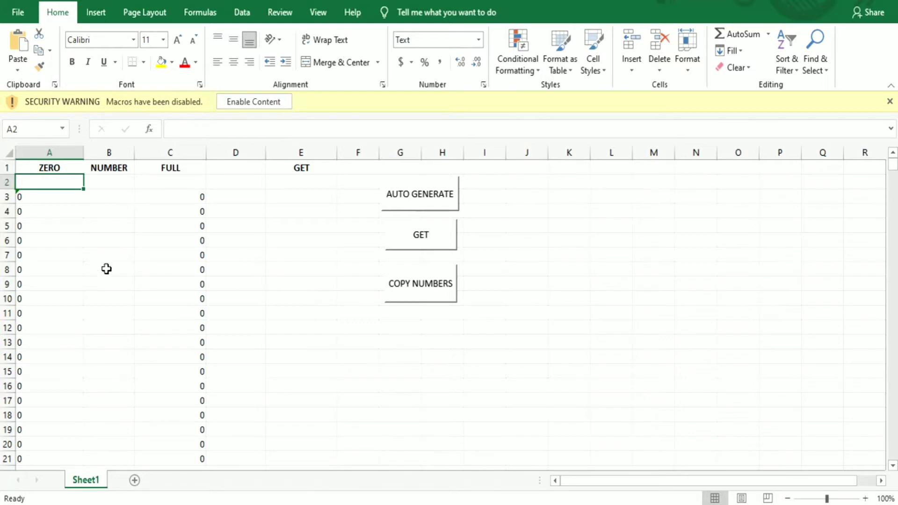
{"action": "mouse_move", "coordinate": [63, 238]}
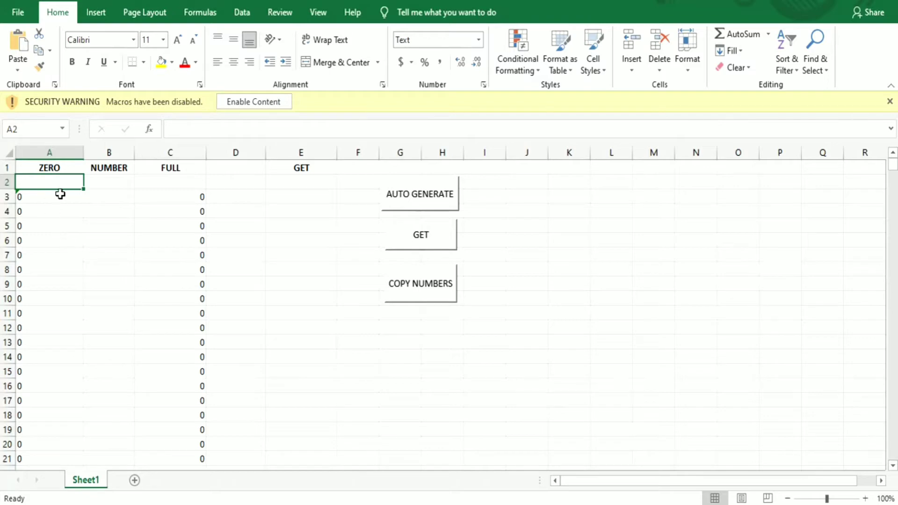
{"action": "mouse_move", "coordinate": [50, 181]}
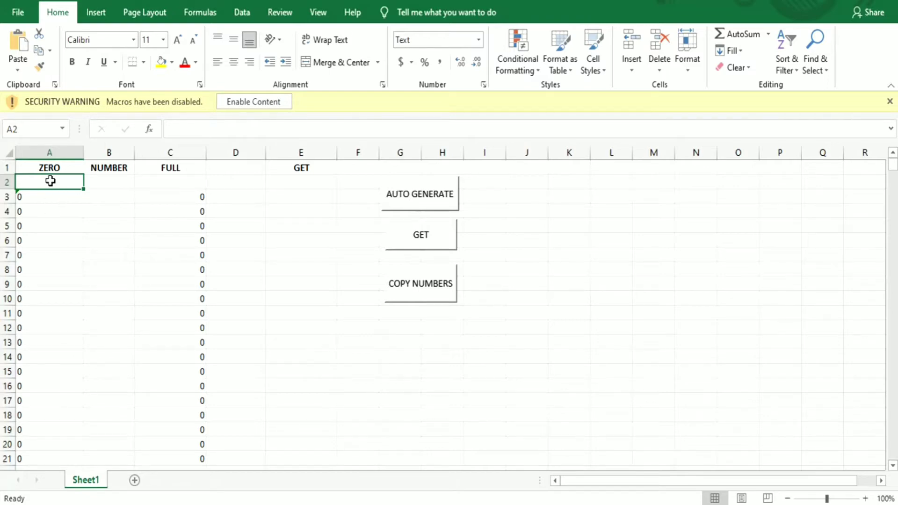
{"action": "type", "text": "555-555-"}
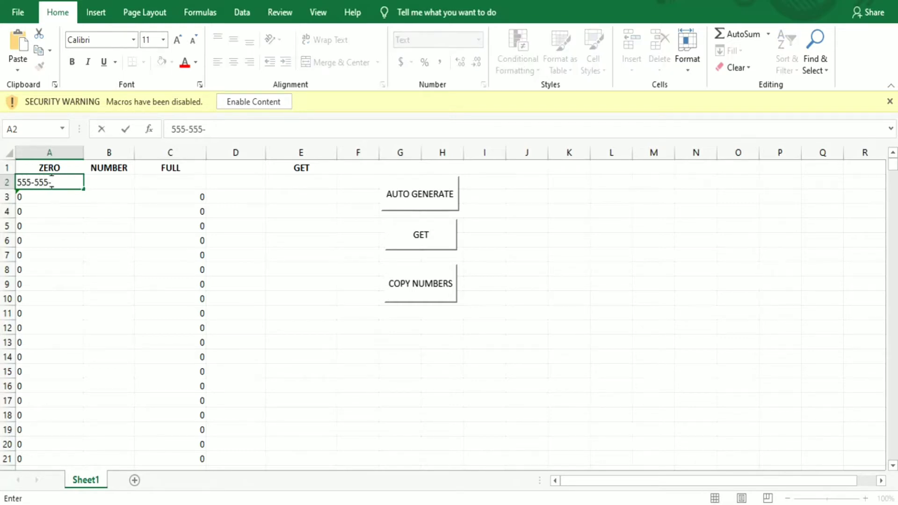
{"action": "type", "text": "1234"}
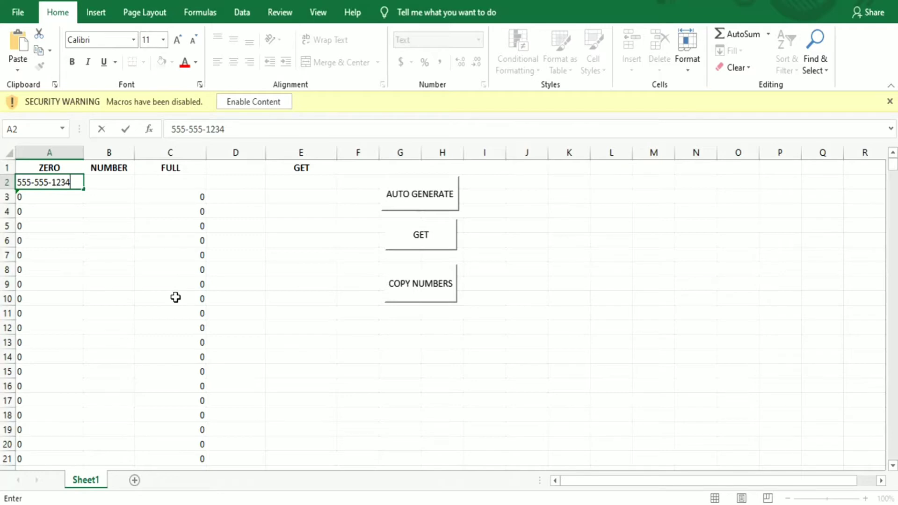
{"action": "mouse_move", "coordinate": [328, 263]}
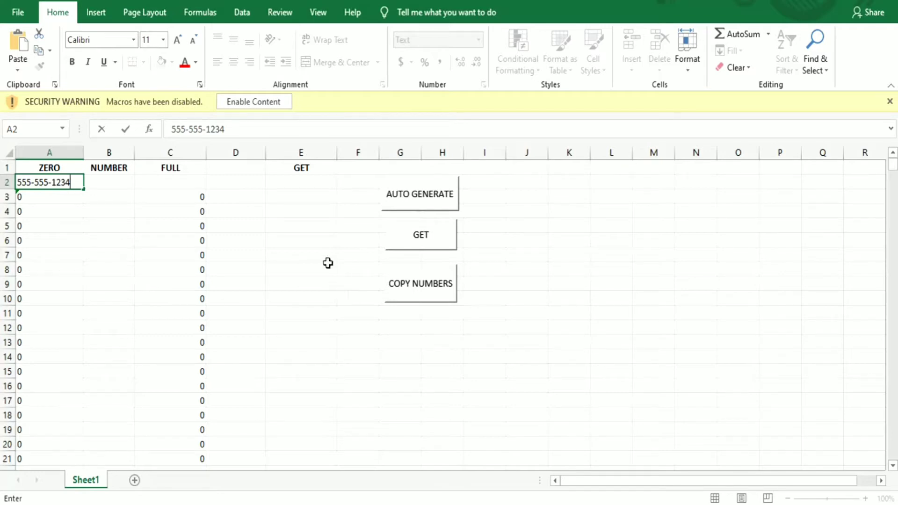
{"action": "mouse_move", "coordinate": [136, 212]}
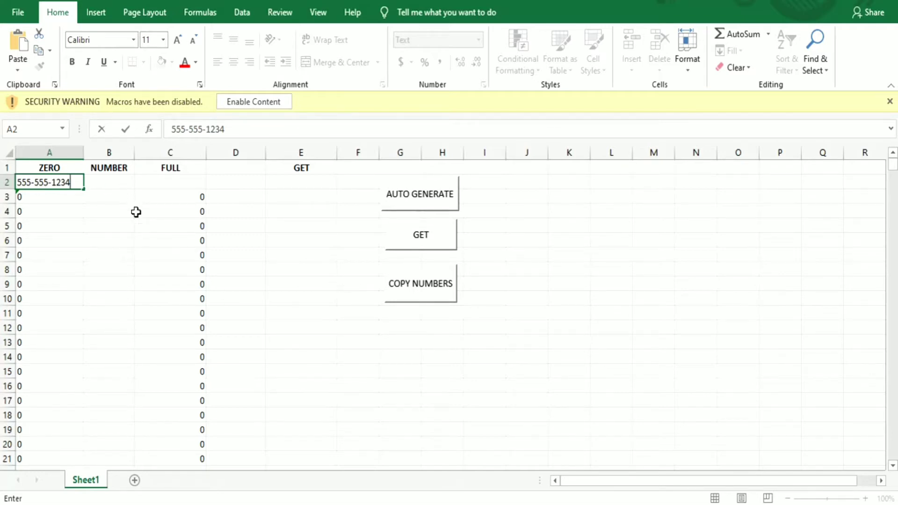
{"action": "mouse_move", "coordinate": [140, 219]}
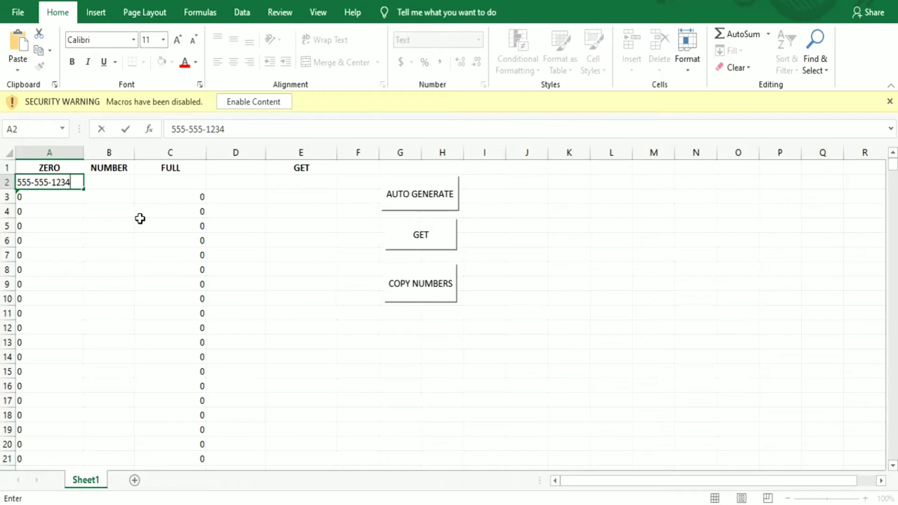
{"action": "mouse_move", "coordinate": [70, 251]}
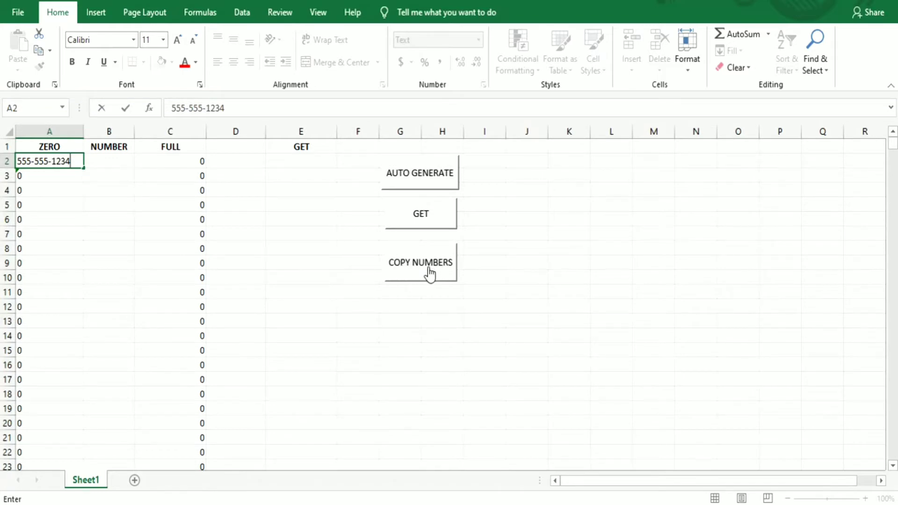
{"action": "left_click", "coordinate": [419, 262]}
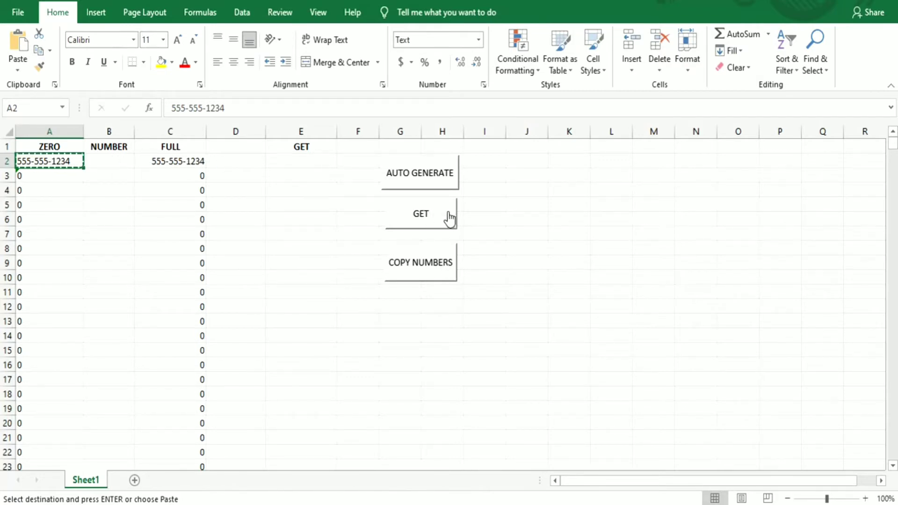
{"action": "left_click", "coordinate": [419, 213]}
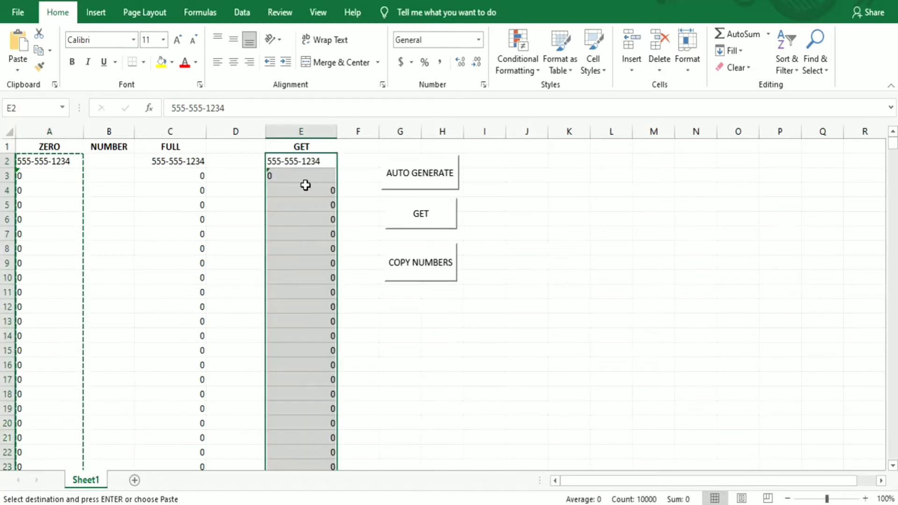
{"action": "mouse_move", "coordinate": [300, 169]}
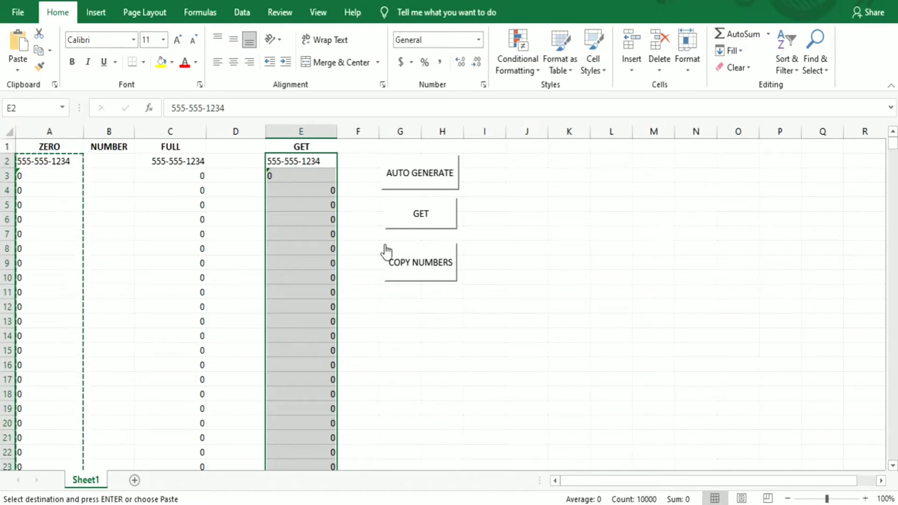
{"action": "mouse_move", "coordinate": [419, 178]}
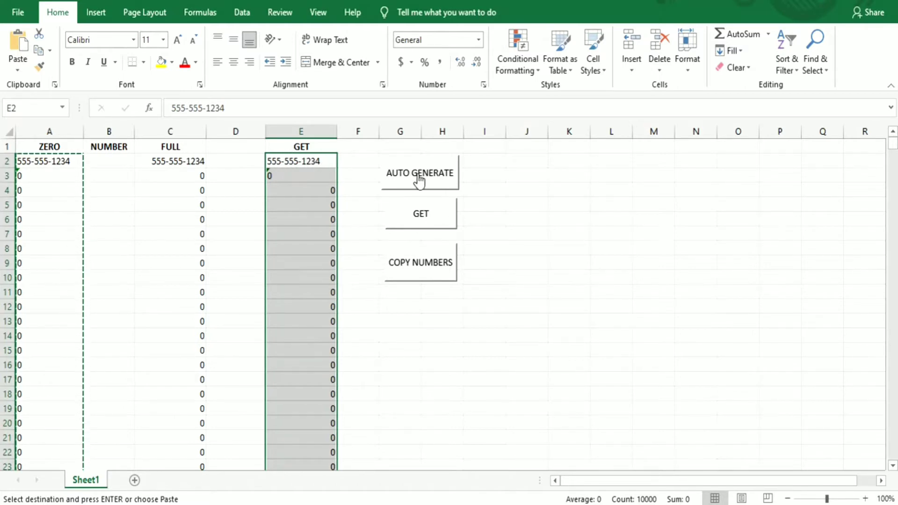
{"action": "left_click", "coordinate": [419, 173]}
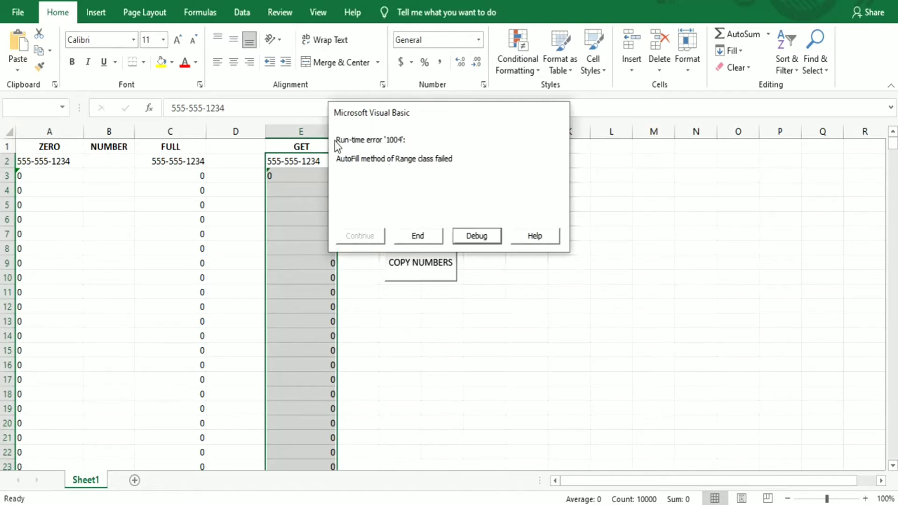
{"action": "mouse_move", "coordinate": [443, 245]}
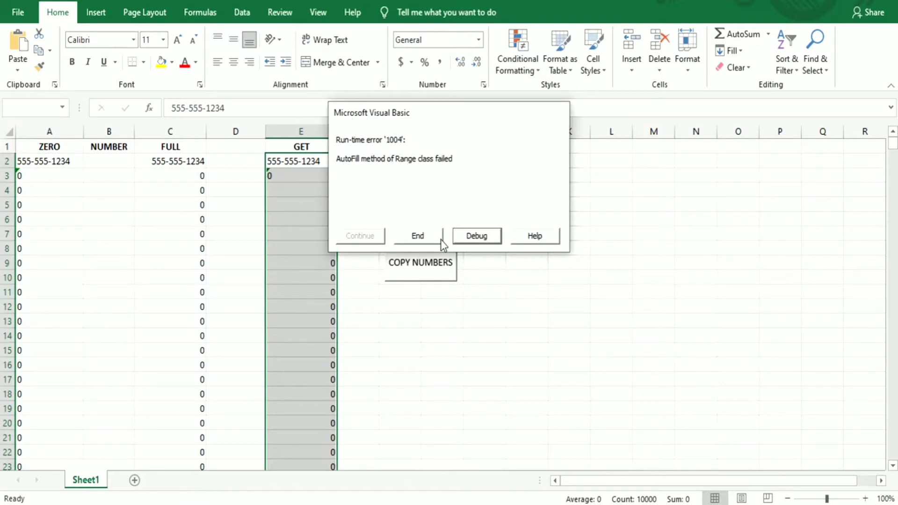
{"action": "left_click", "coordinate": [416, 235]}
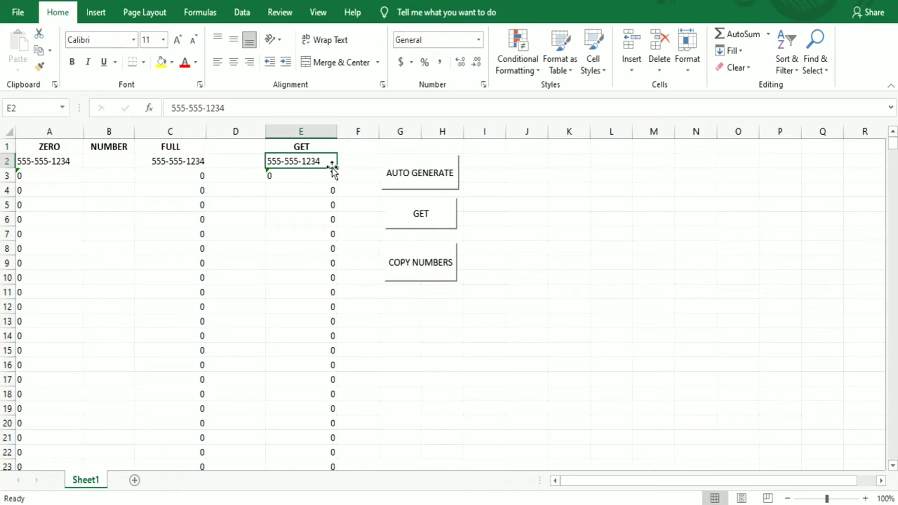
{"action": "mouse_move", "coordinate": [335, 168]}
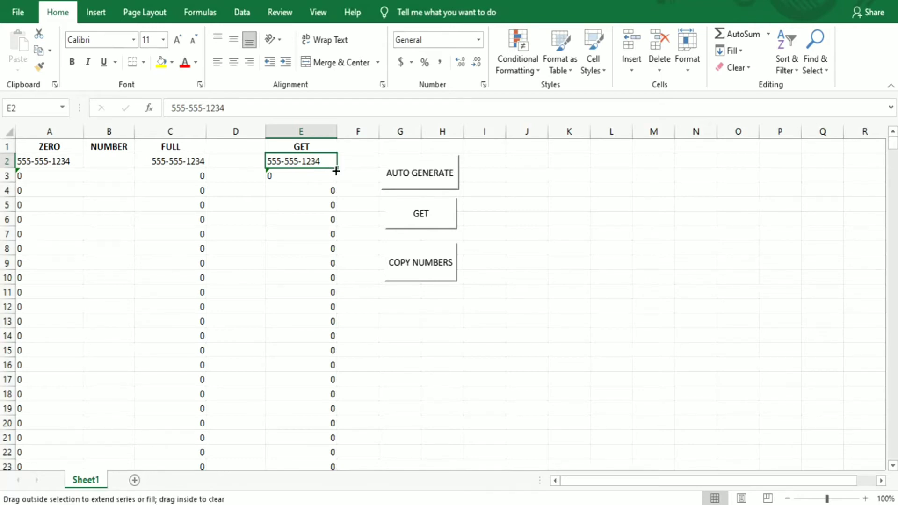
{"action": "left_click_drag", "start_coordinate": [336, 170], "coordinate": [332, 190]}
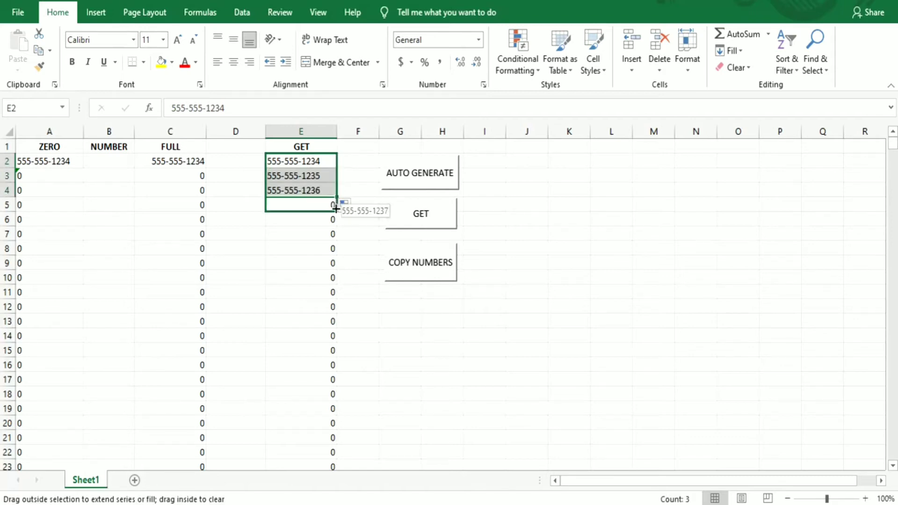
{"action": "left_click_drag", "start_coordinate": [336, 208], "coordinate": [336, 275]}
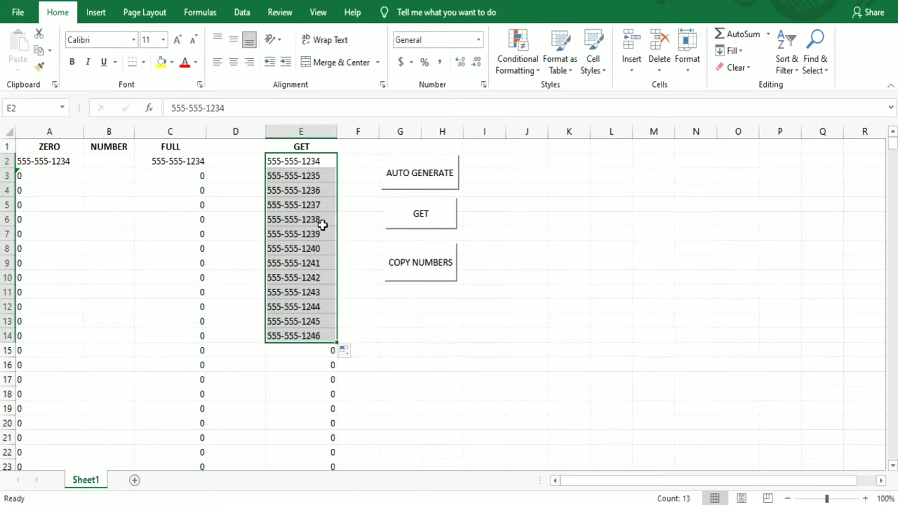
{"action": "mouse_move", "coordinate": [424, 354]}
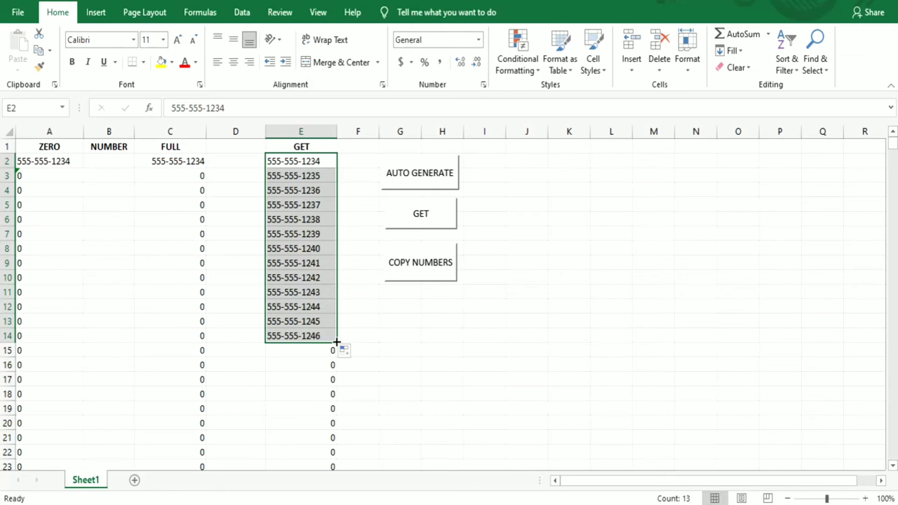
{"action": "left_click_drag", "start_coordinate": [337, 341], "coordinate": [344, 455]}
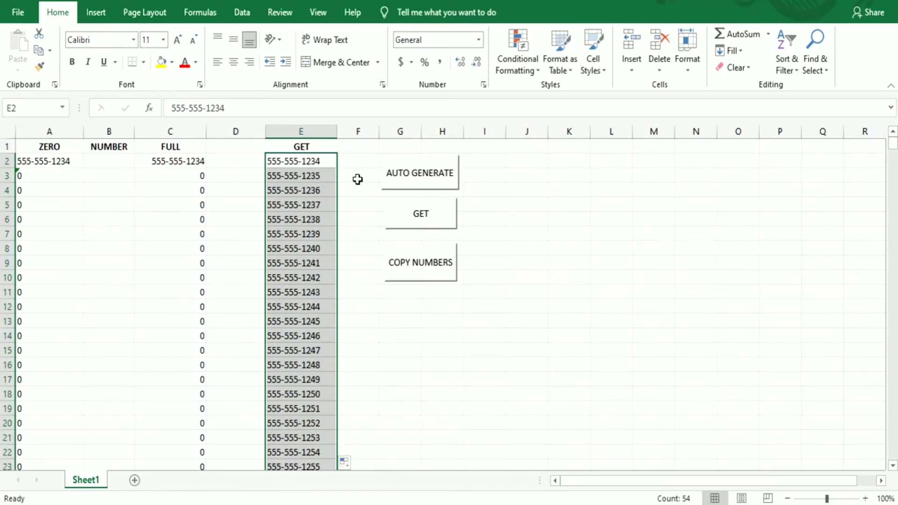
{"action": "mouse_move", "coordinate": [880, 459]}
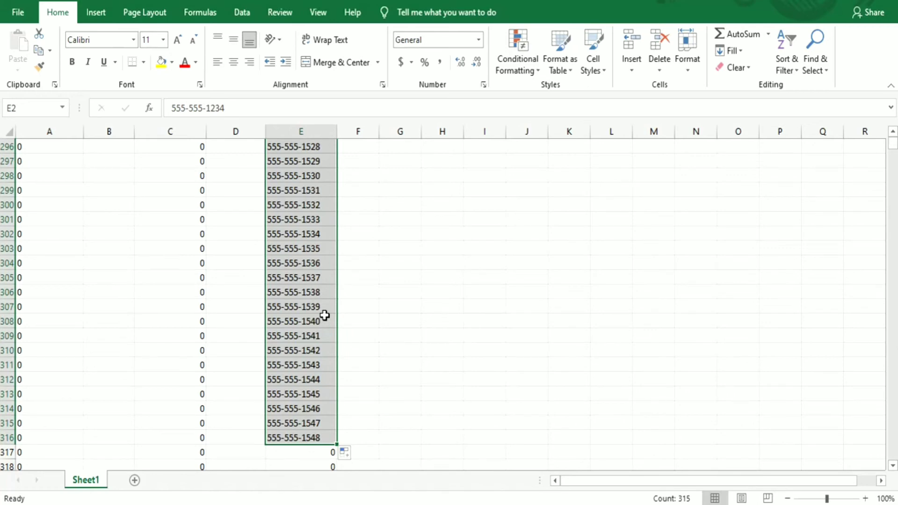
{"action": "mouse_move", "coordinate": [891, 150]}
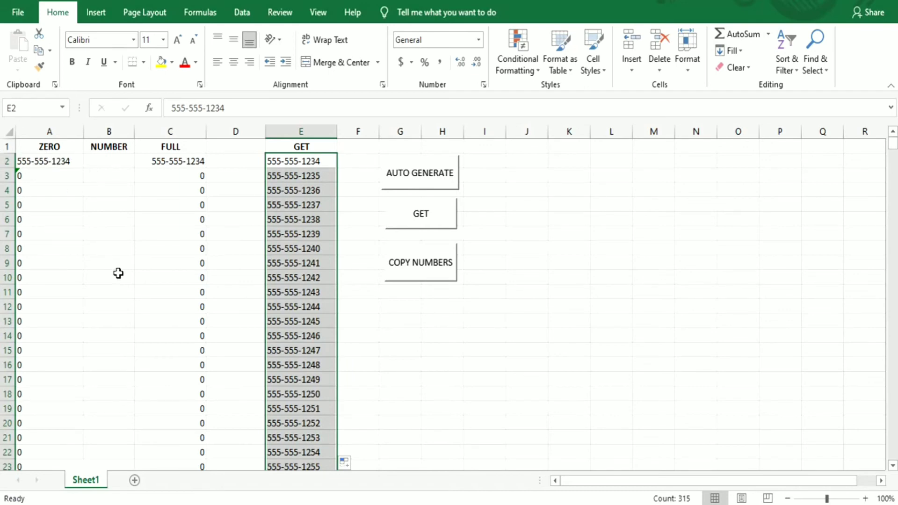
{"action": "mouse_move", "coordinate": [263, 286]}
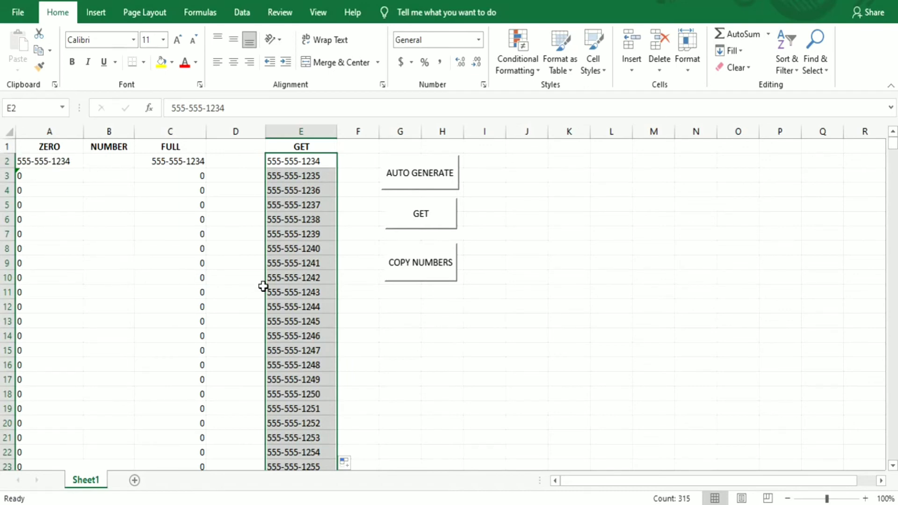
{"action": "mouse_move", "coordinate": [355, 273]}
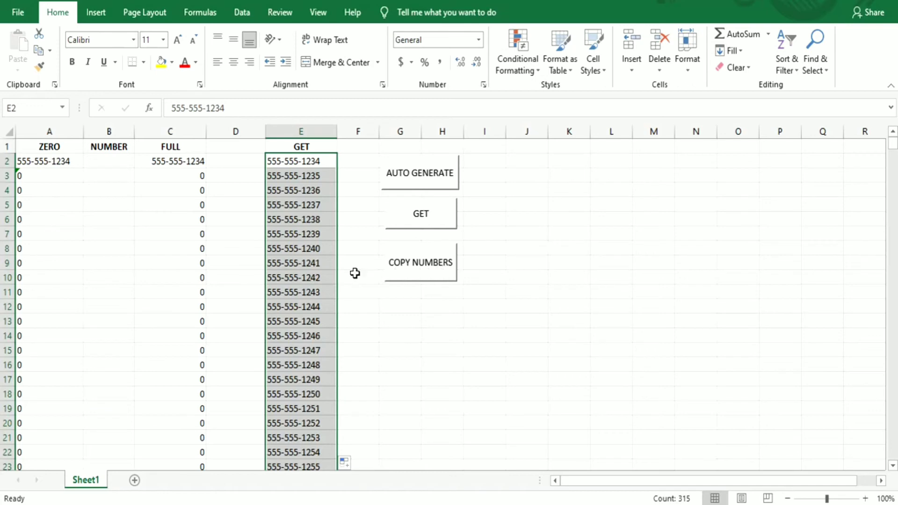
{"action": "mouse_move", "coordinate": [322, 148]}
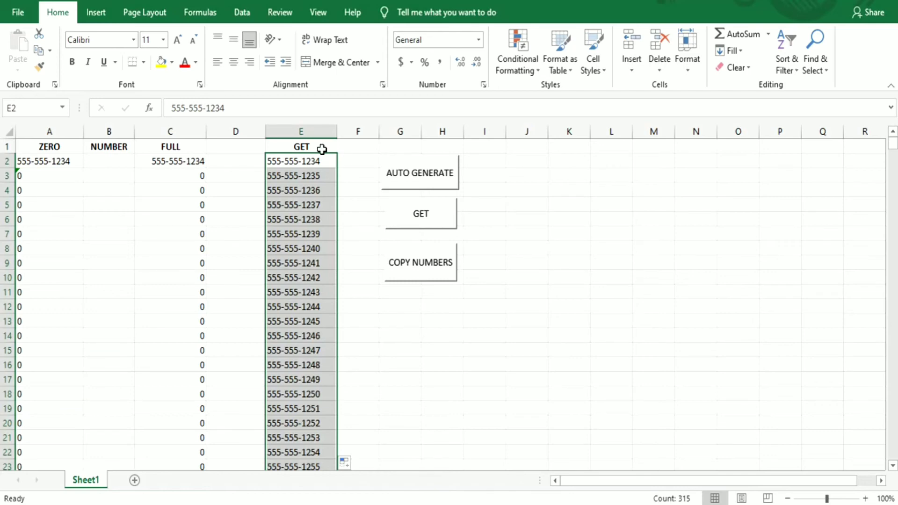
{"action": "mouse_move", "coordinate": [594, 241]}
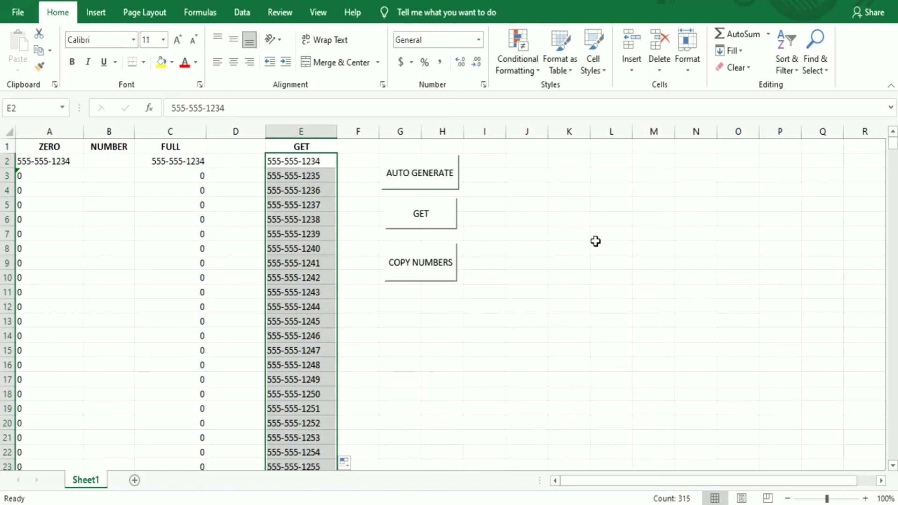